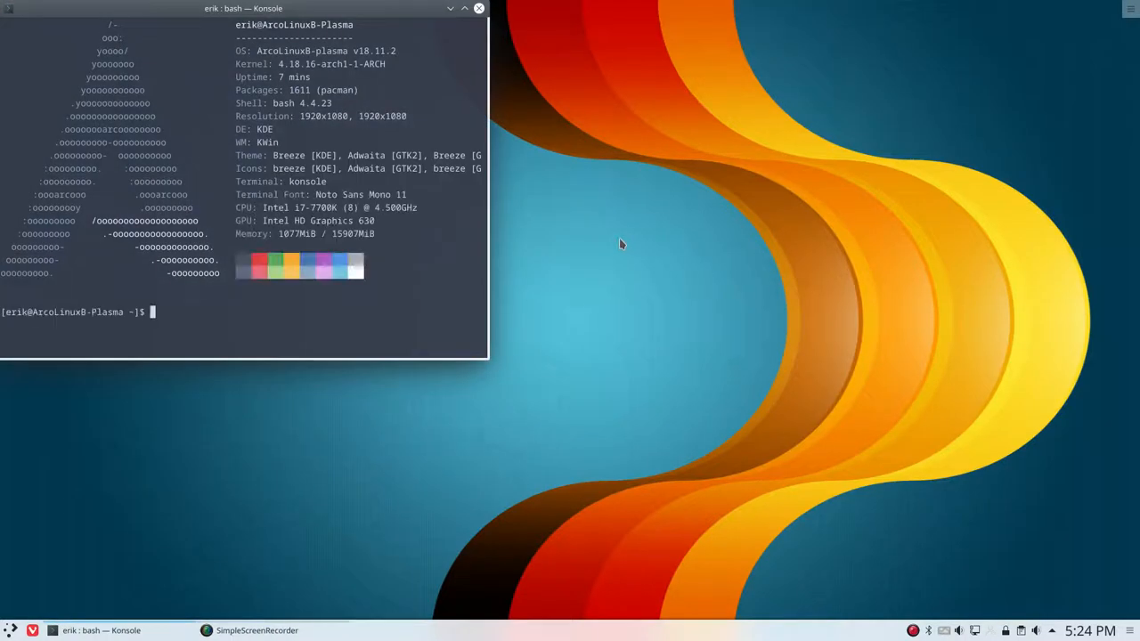
Step: Move the Konsole system-summary window toward the centre and close it
{"action": "left_click_drag", "start_coordinate": [240, 7], "coordinate": [442, 93]}
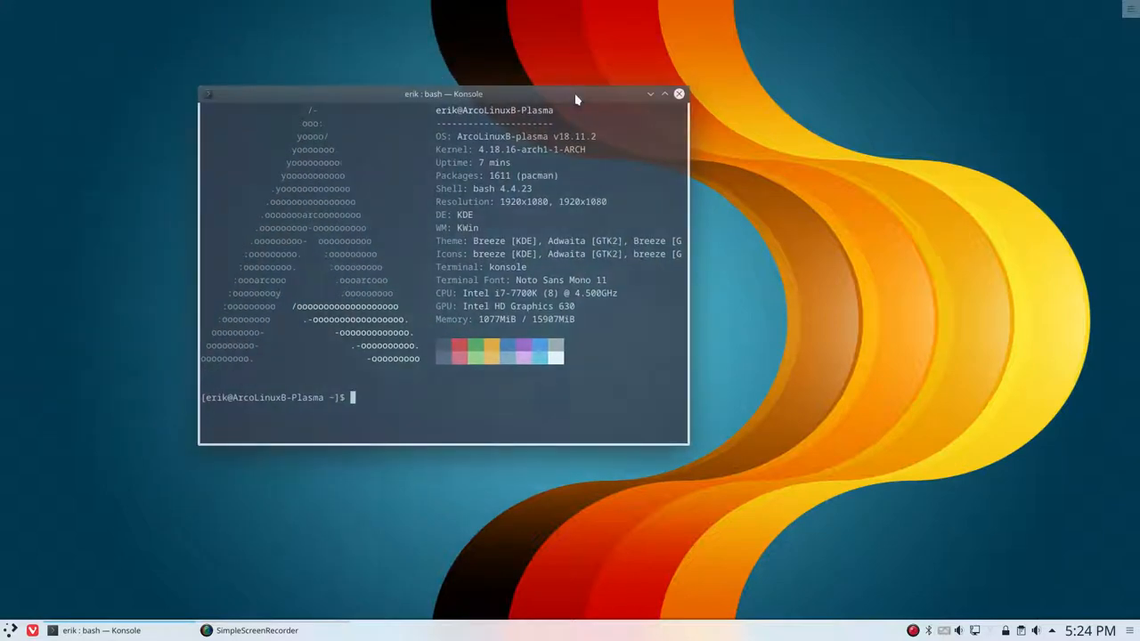
{"action": "left_click", "coordinate": [679, 93]}
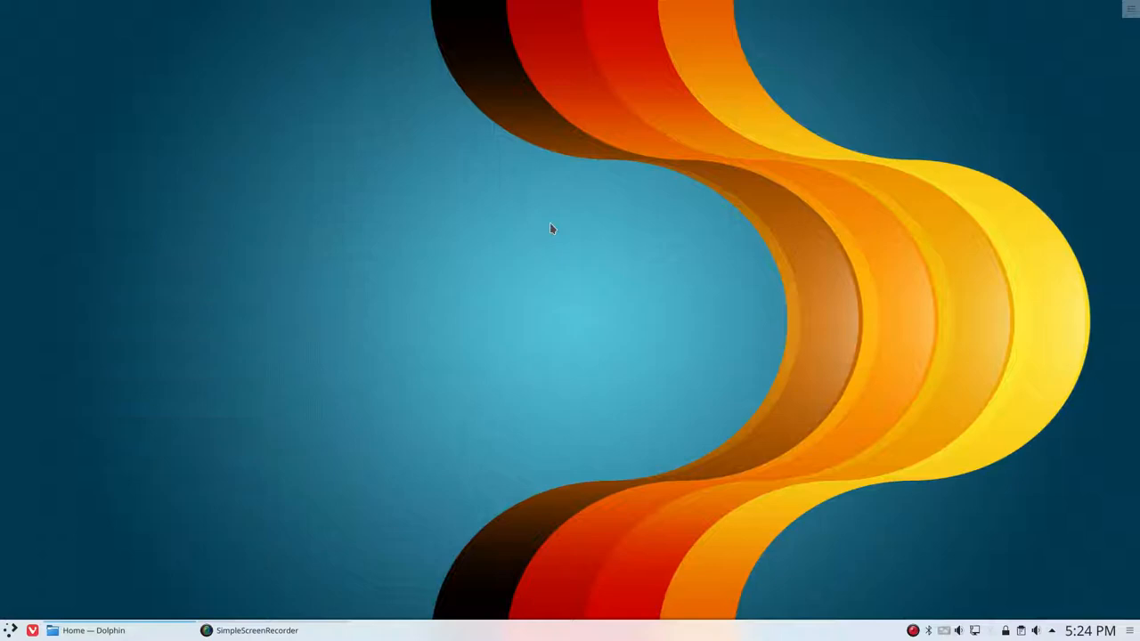
Step: Show network-connection-notification.jpeg full screen in Gwenview
{"action": "left_click", "coordinate": [86, 631]}
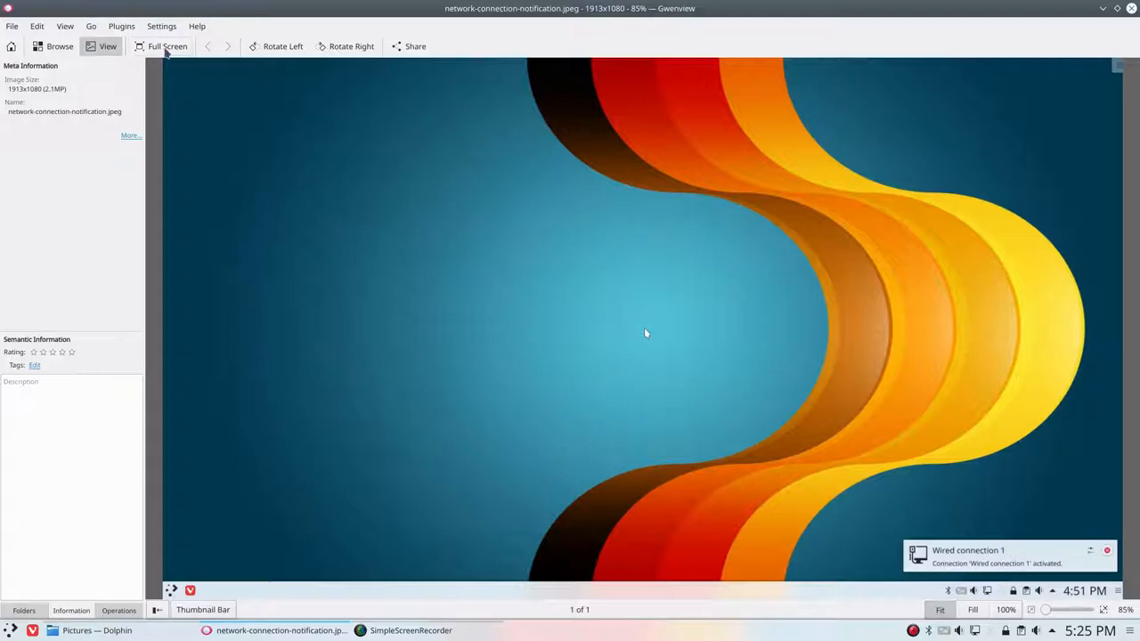
{"action": "left_click", "coordinate": [167, 46]}
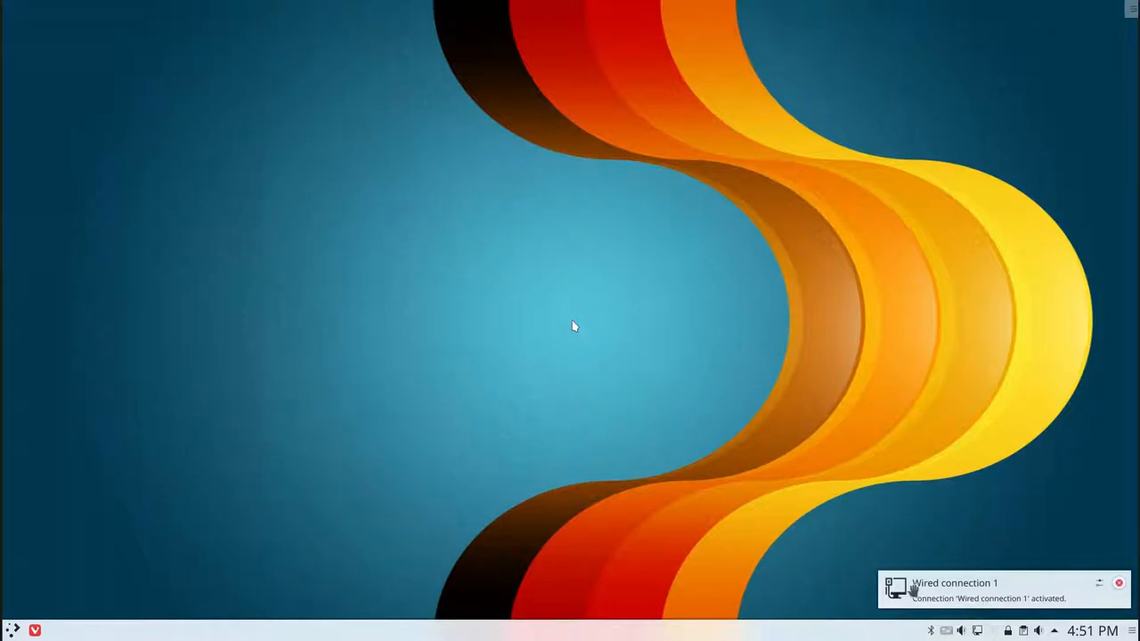
{"action": "mouse_move", "coordinate": [989, 591]}
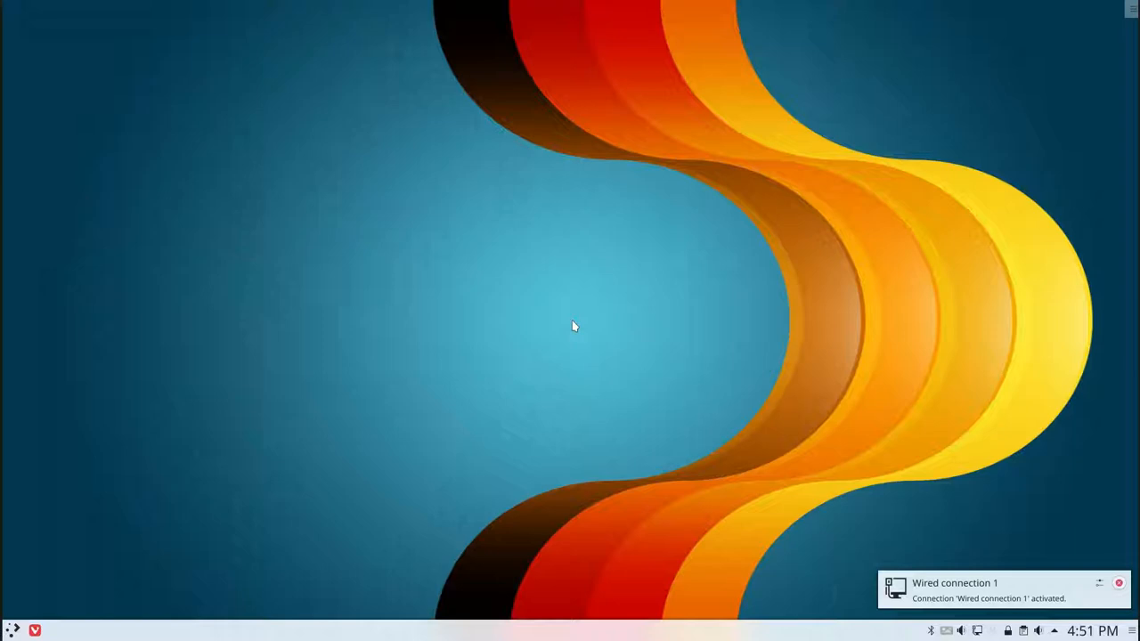
{"action": "mouse_move", "coordinate": [1097, 590]}
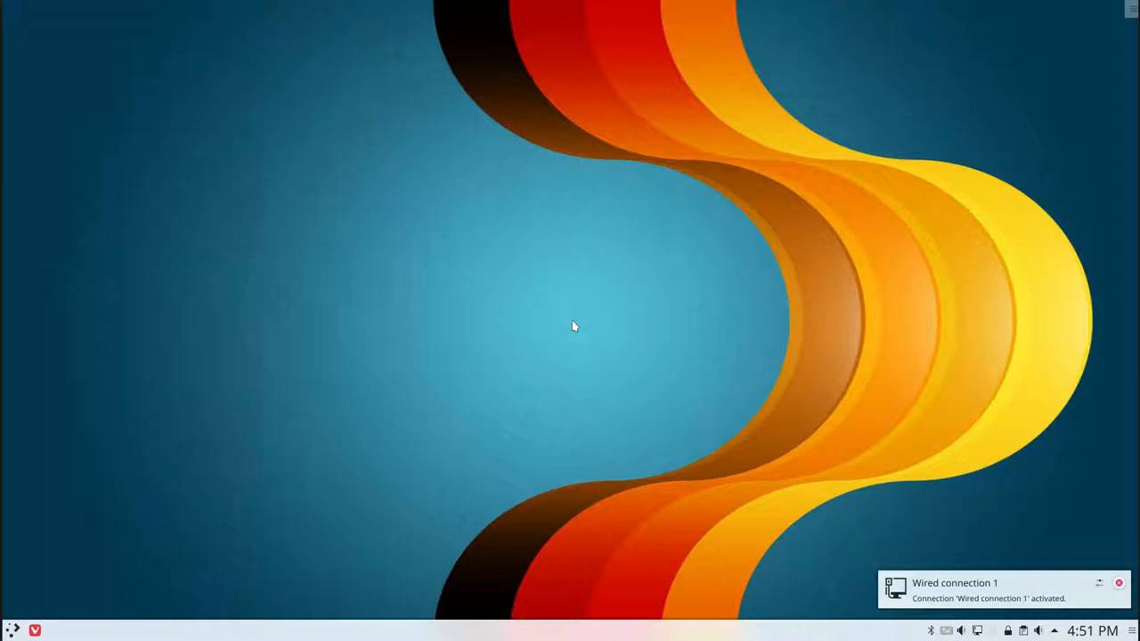
{"action": "mouse_move", "coordinate": [1012, 321]}
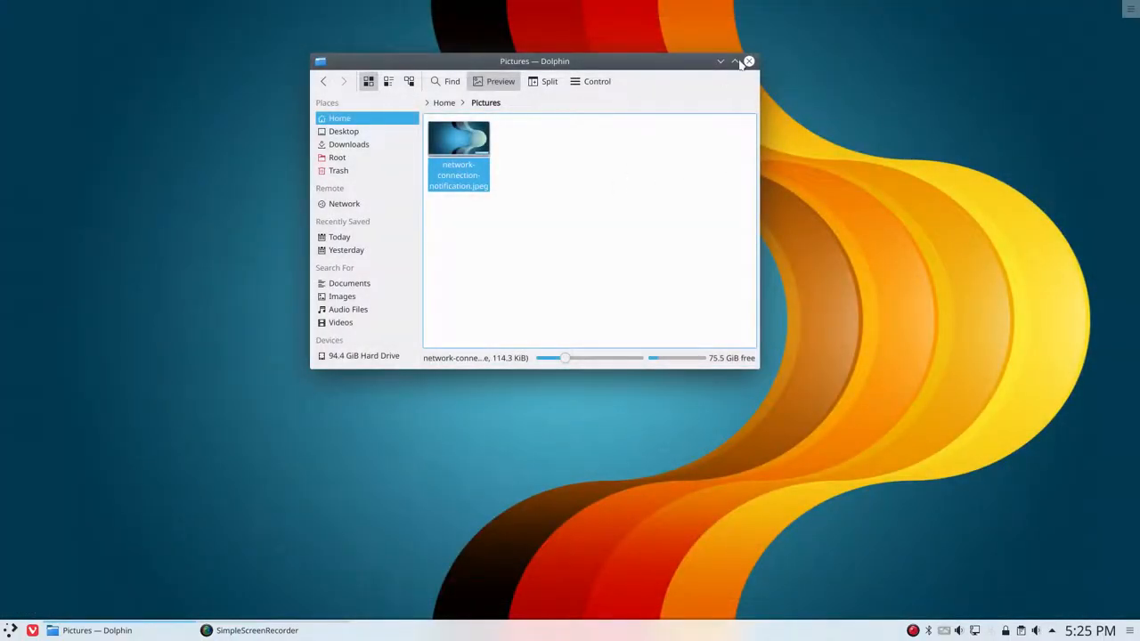
Step: Close the Pictures folder window and launch System Settings from the application launcher
{"action": "left_click", "coordinate": [748, 61]}
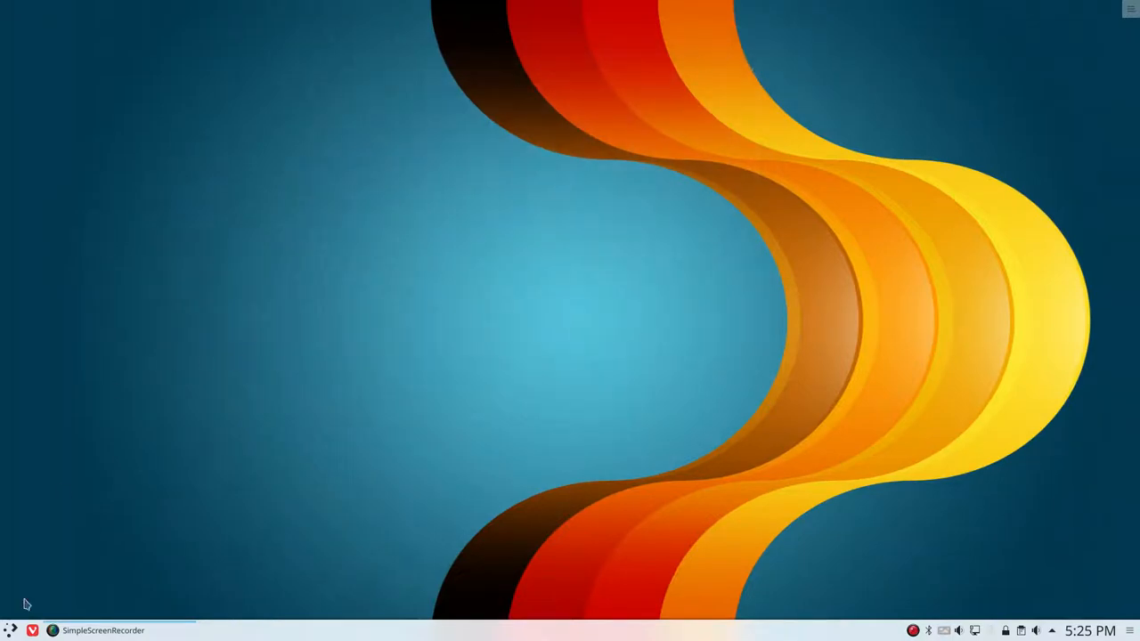
{"action": "left_click", "coordinate": [11, 630]}
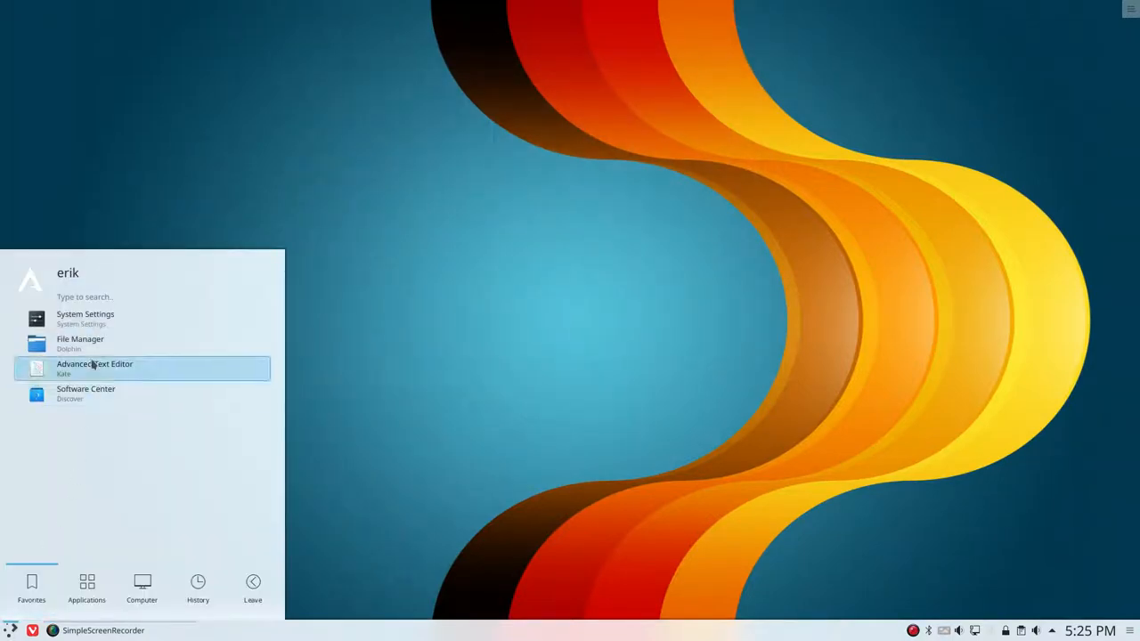
{"action": "left_click", "coordinate": [85, 318]}
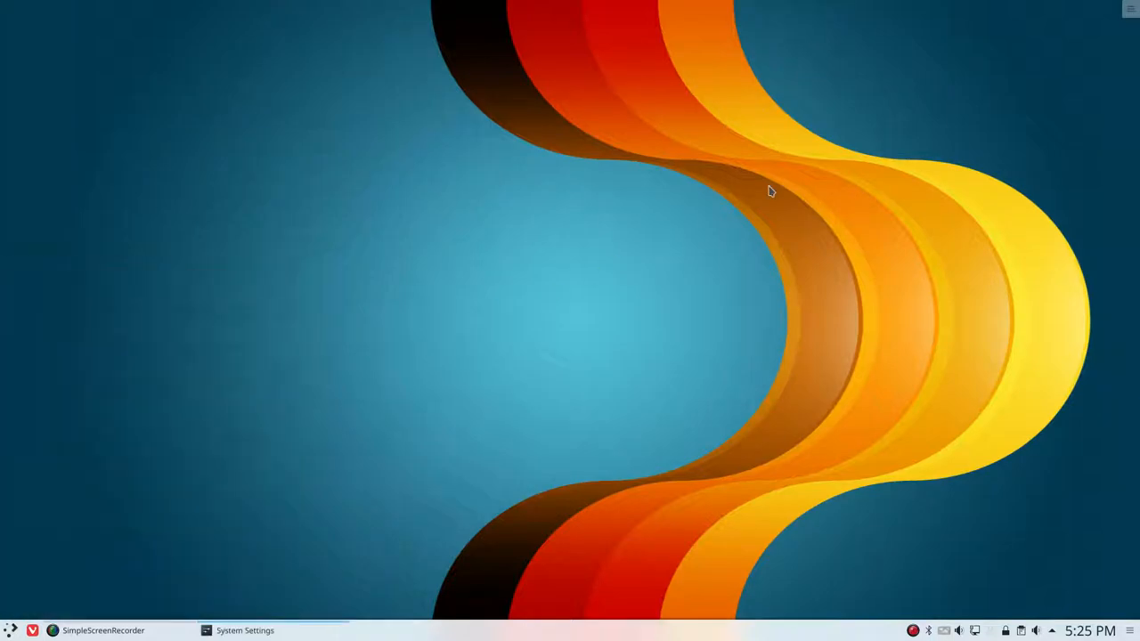
{"action": "left_click", "coordinate": [244, 630]}
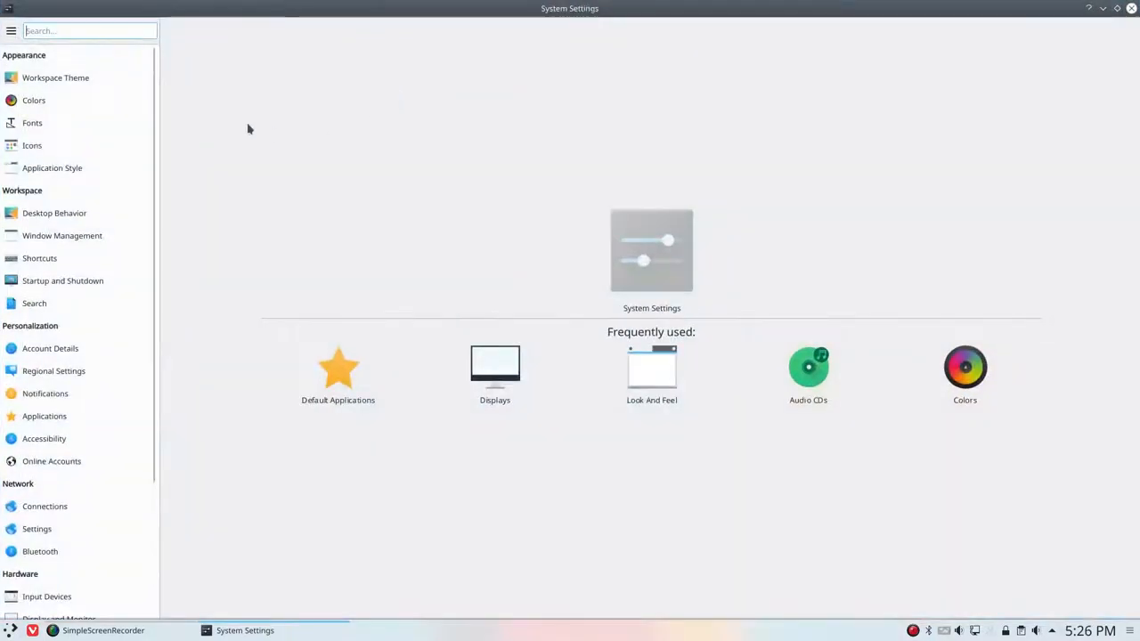
{"action": "mouse_move", "coordinate": [240, 140]}
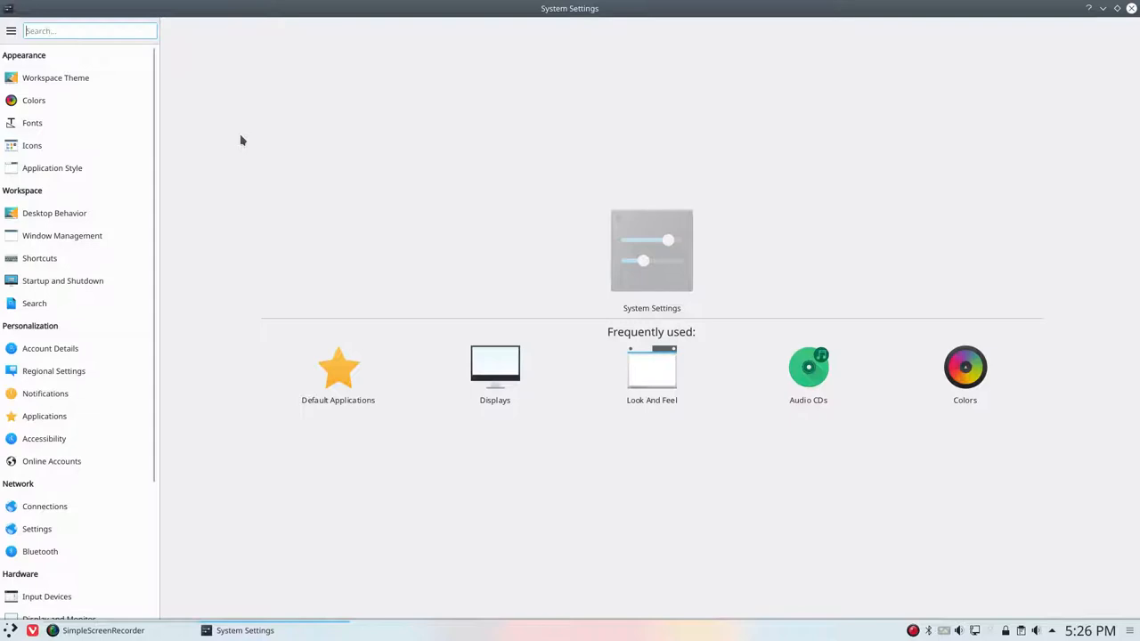
{"action": "mouse_move", "coordinate": [5, 61]}
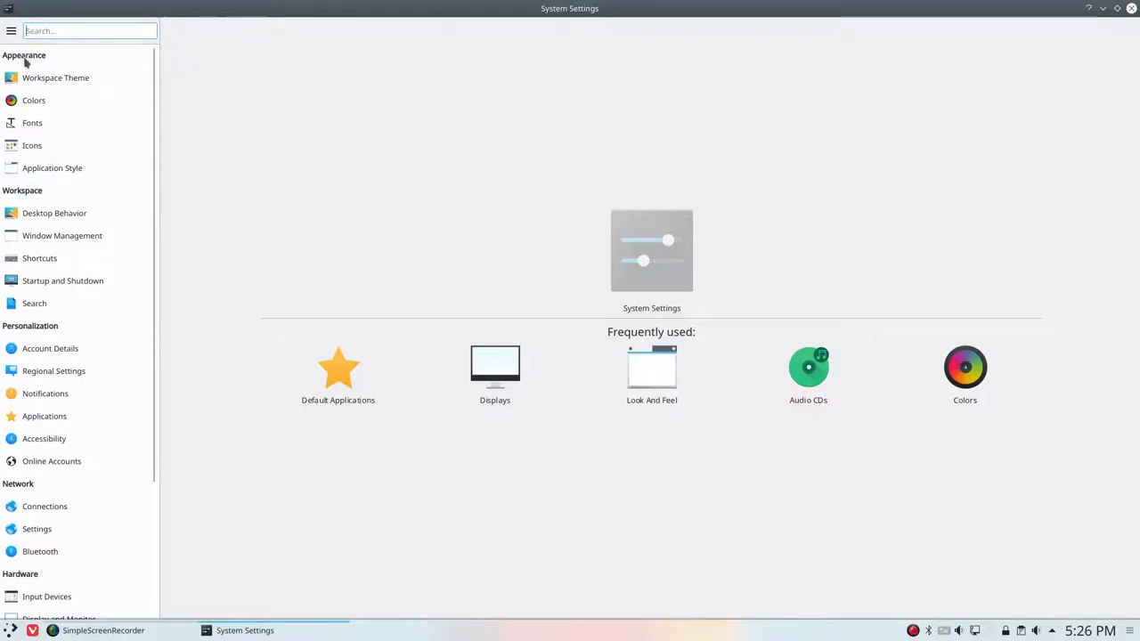
{"action": "mouse_move", "coordinate": [53, 417]}
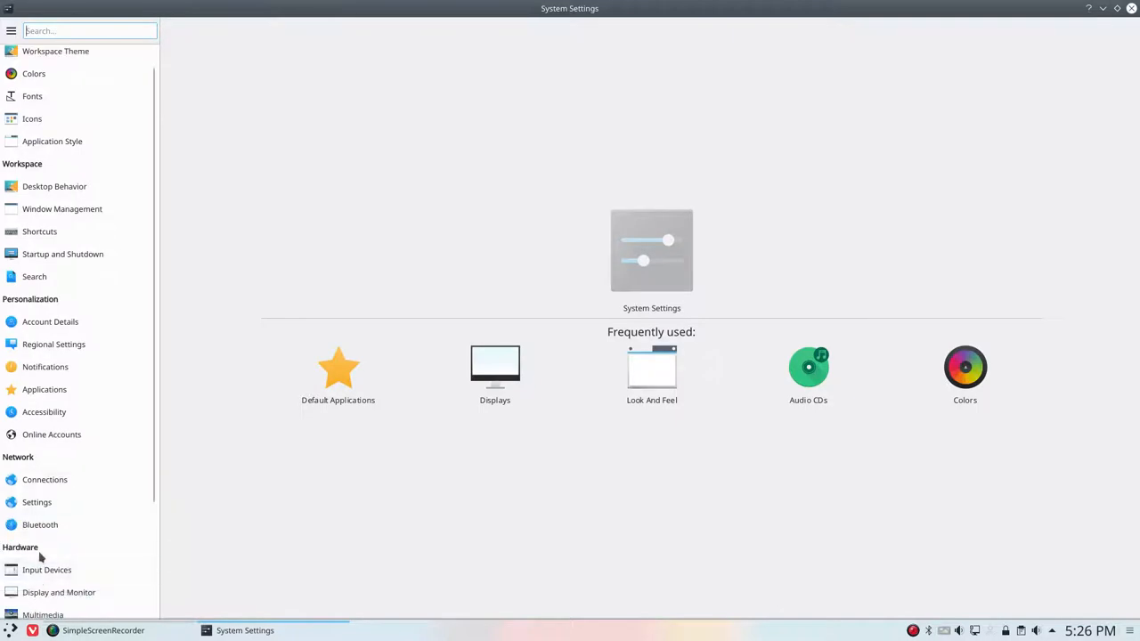
Step: Go to the Notifications module under Personalization in the sidebar
{"action": "scroll", "scroll_direction": "down", "scroll_amount": 3}
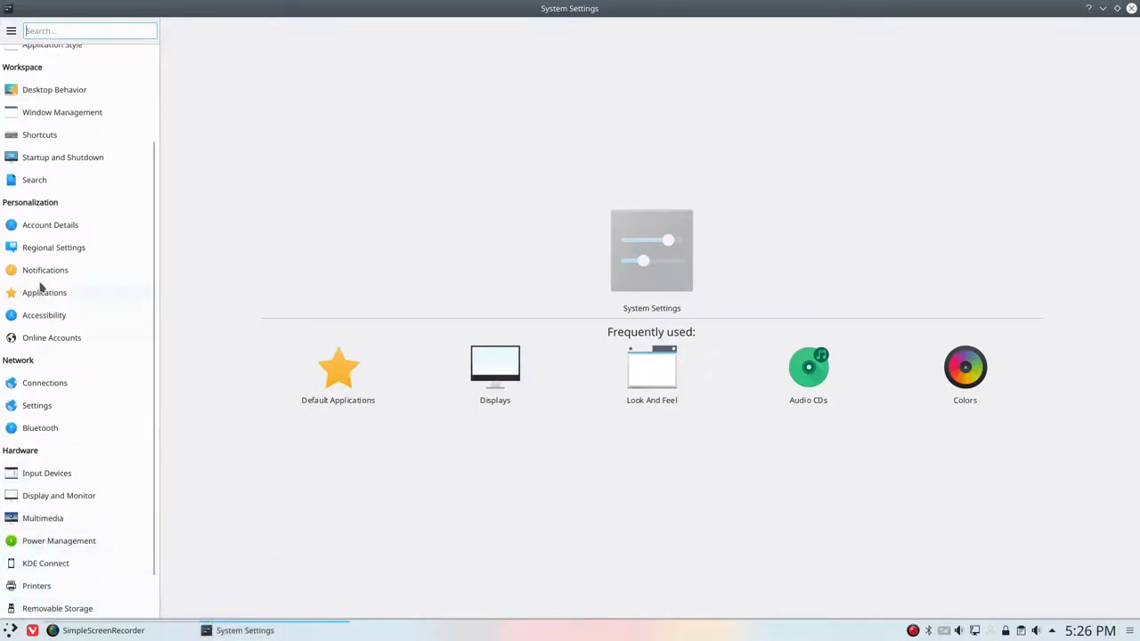
{"action": "left_click", "coordinate": [44, 271]}
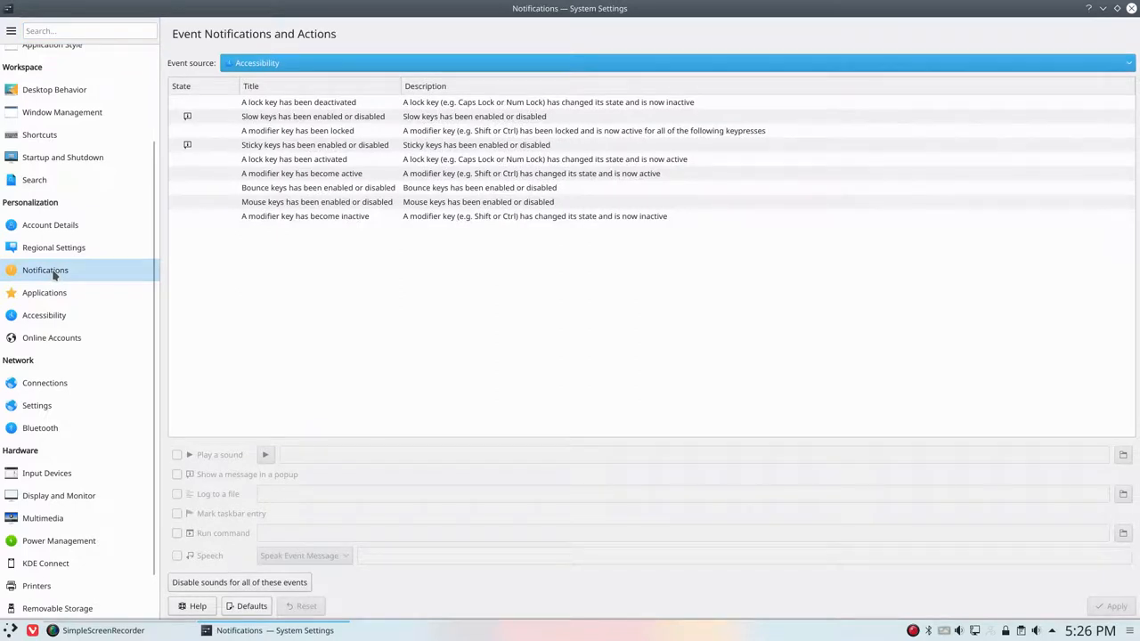
{"action": "mouse_move", "coordinate": [331, 268]}
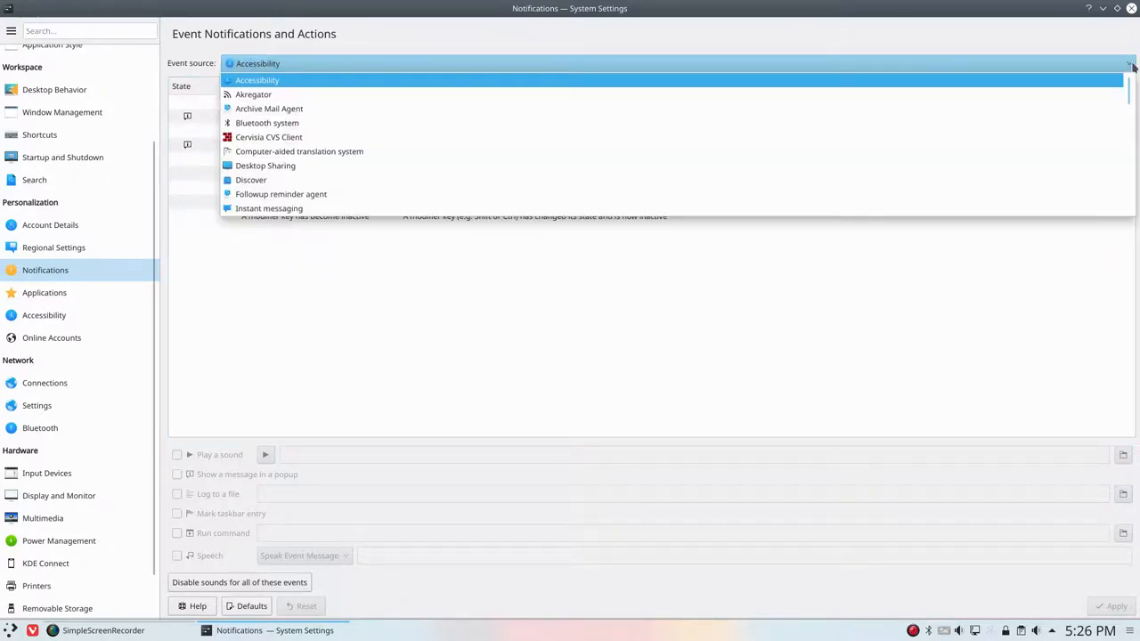
Step: Choose Network management as the event source in the Notifications module
{"action": "scroll", "scroll_direction": "down", "scroll_amount": 3}
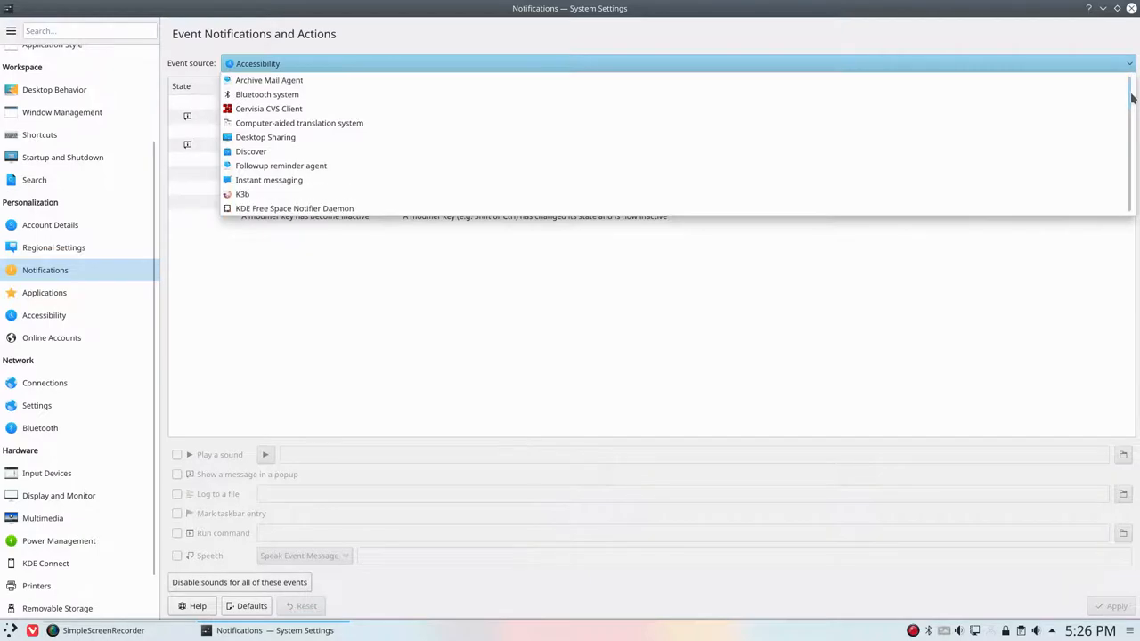
{"action": "scroll", "scroll_direction": "down", "scroll_amount": 3}
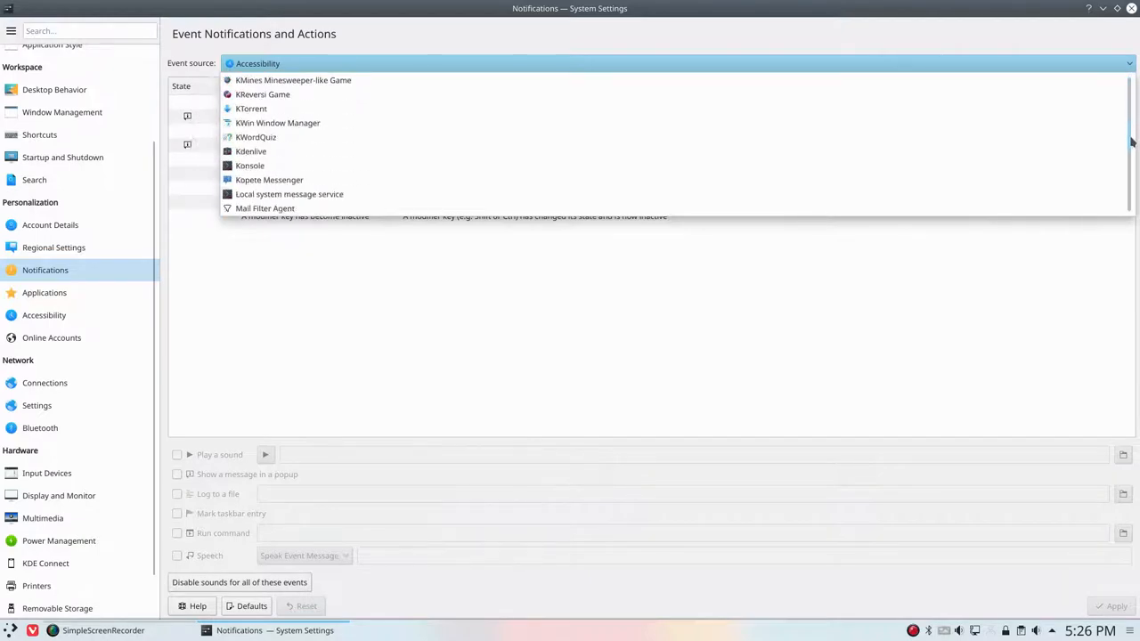
{"action": "scroll", "scroll_direction": "down", "scroll_amount": 3}
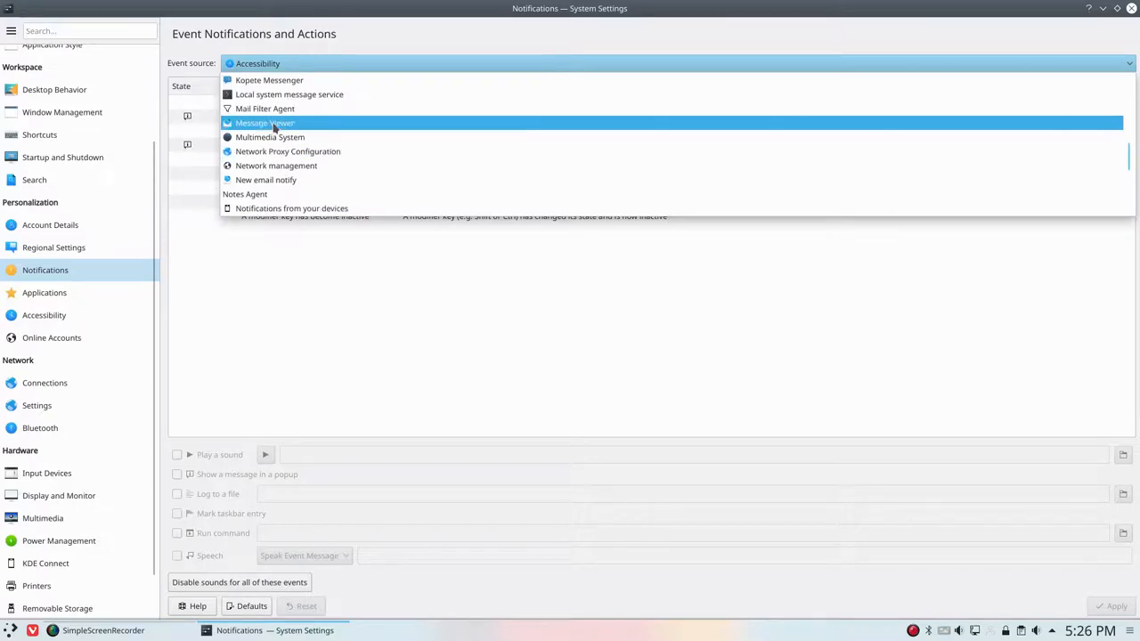
{"action": "scroll", "scroll_direction": "up", "scroll_amount": 3}
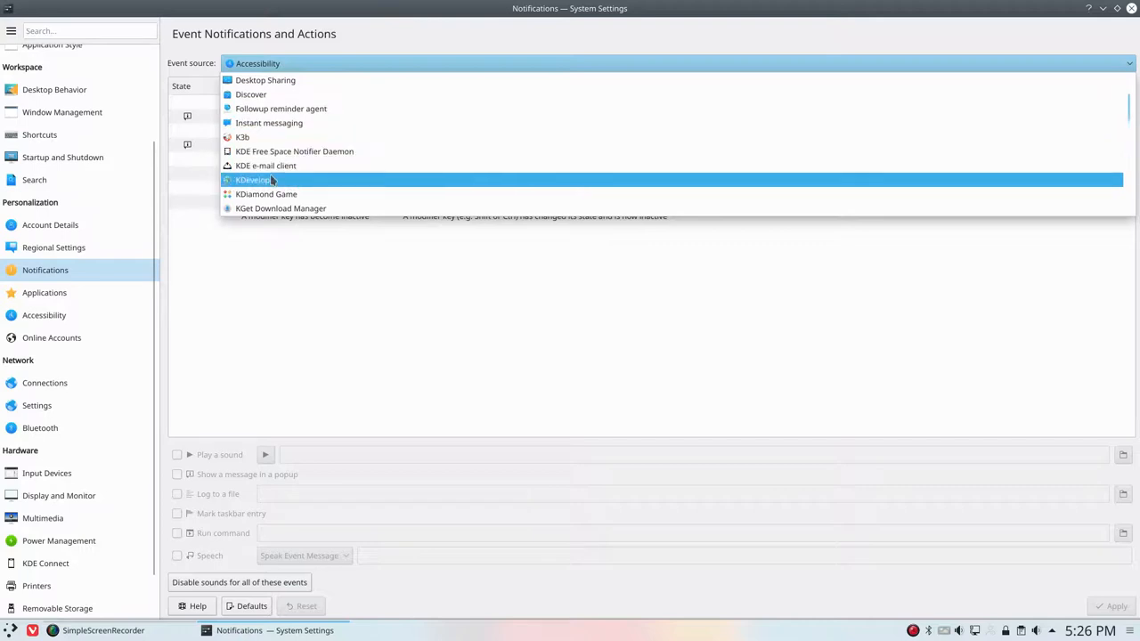
{"action": "scroll", "scroll_direction": "down", "scroll_amount": 3}
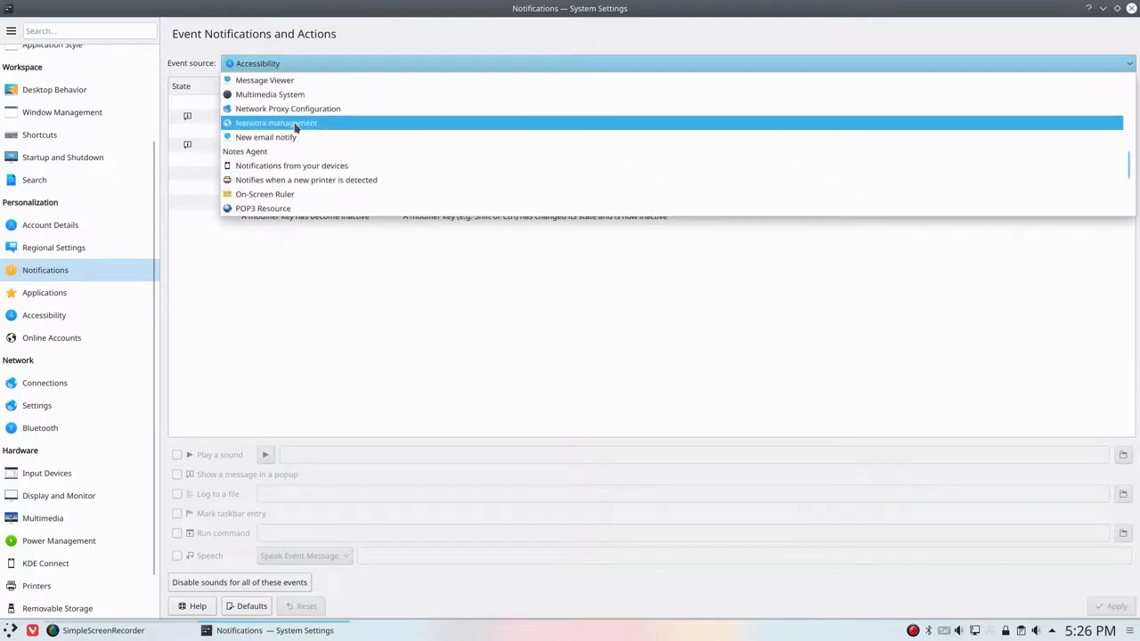
{"action": "left_click", "coordinate": [277, 123]}
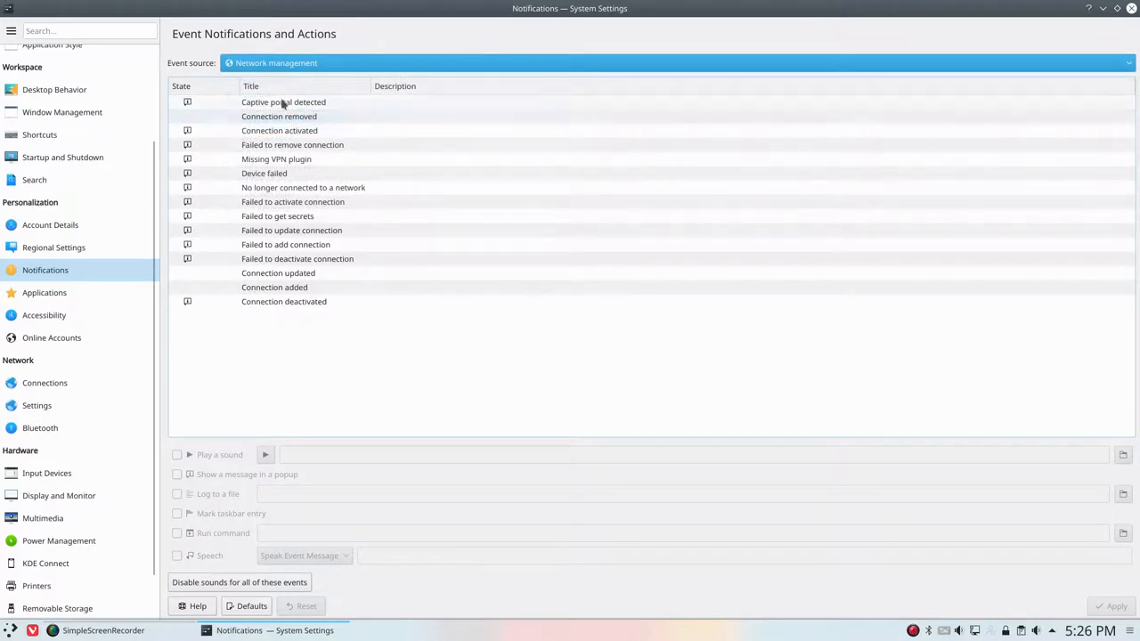
Step: Select the Connection activated event to reveal its notification actions
{"action": "left_click", "coordinate": [283, 101]}
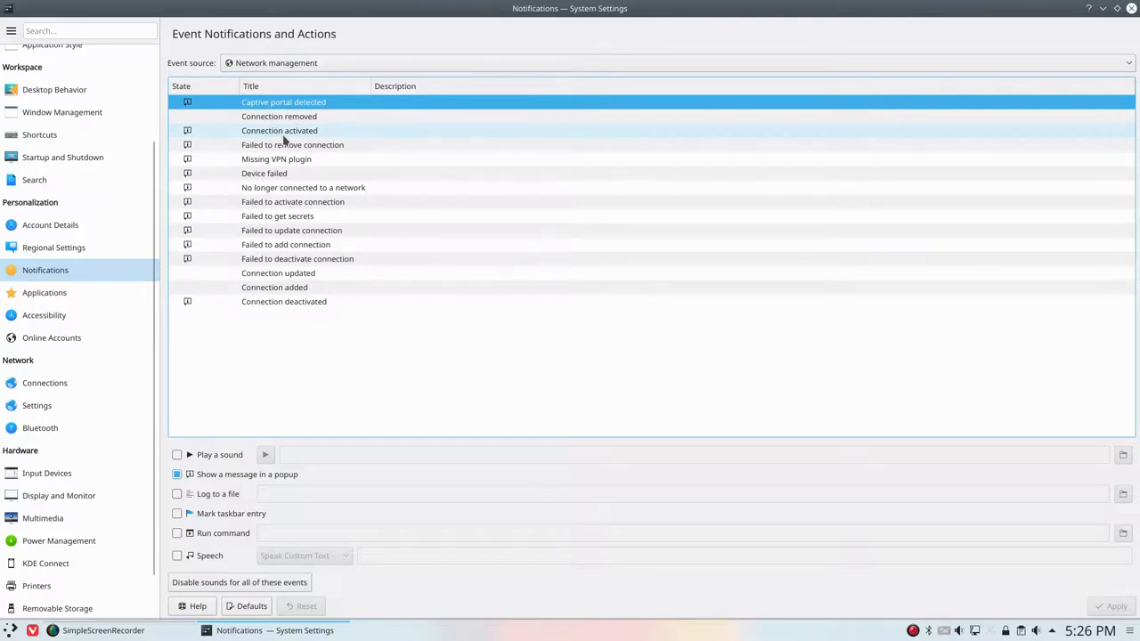
{"action": "left_click", "coordinate": [278, 132]}
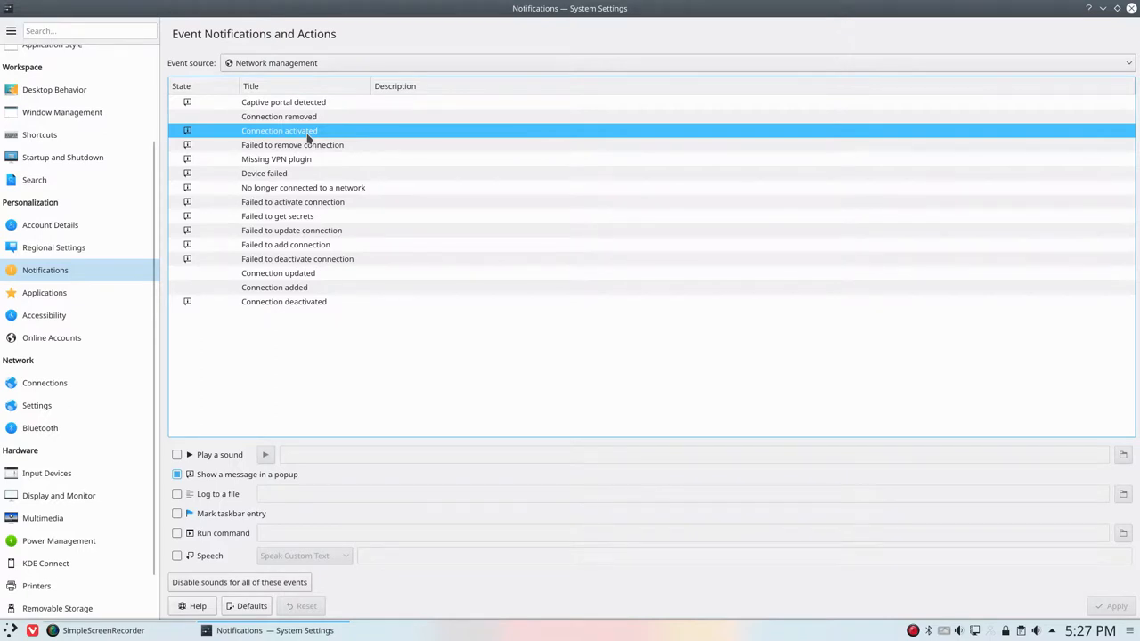
Step: Untick 'Show a message in a popup' for the Connection activated event
{"action": "left_click", "coordinate": [177, 474]}
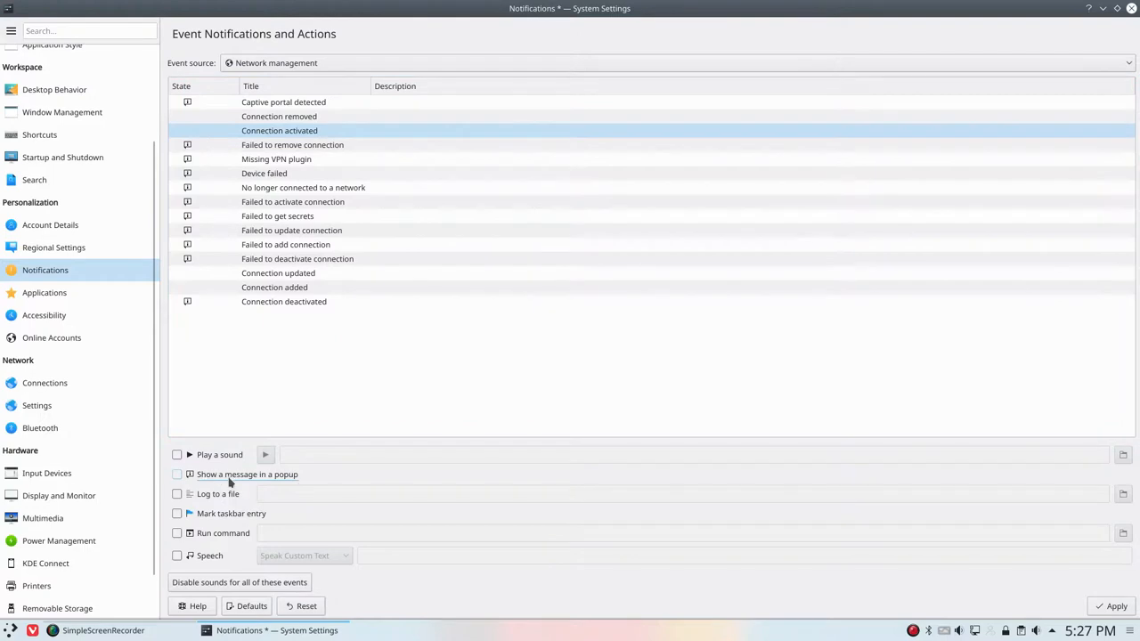
{"action": "mouse_move", "coordinate": [303, 476]}
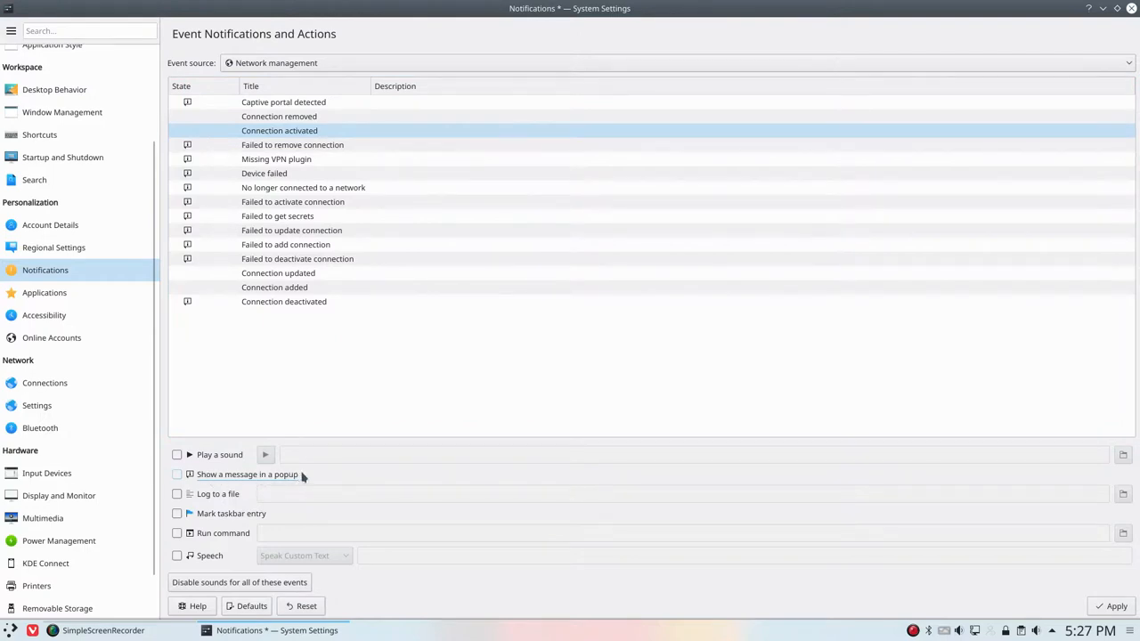
{"action": "mouse_move", "coordinate": [199, 481]}
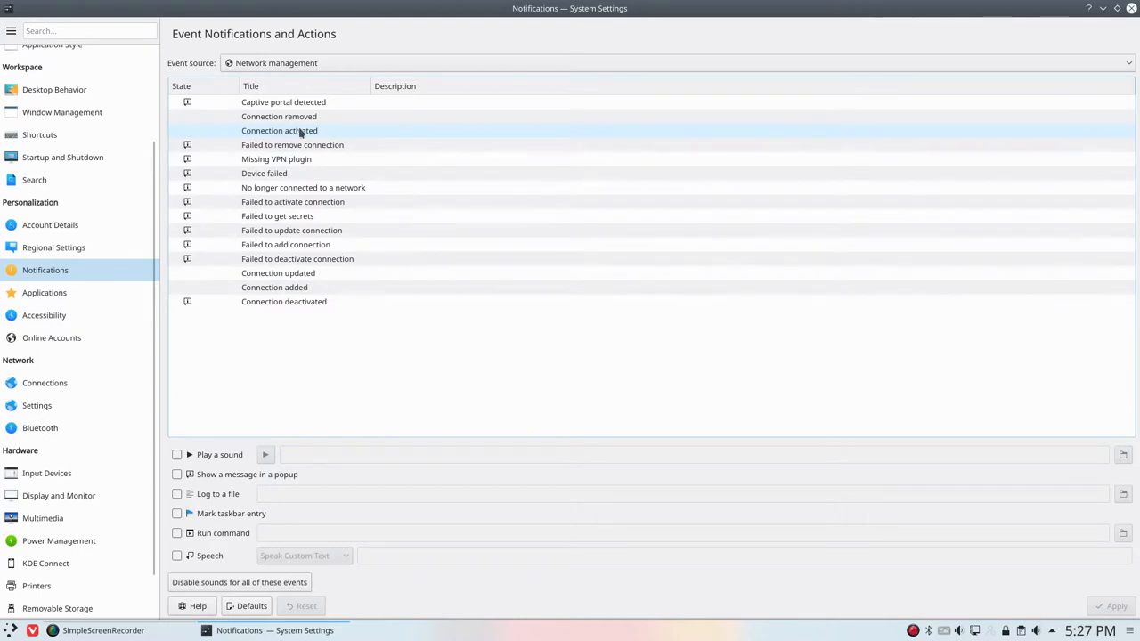
{"action": "mouse_move", "coordinate": [289, 142]}
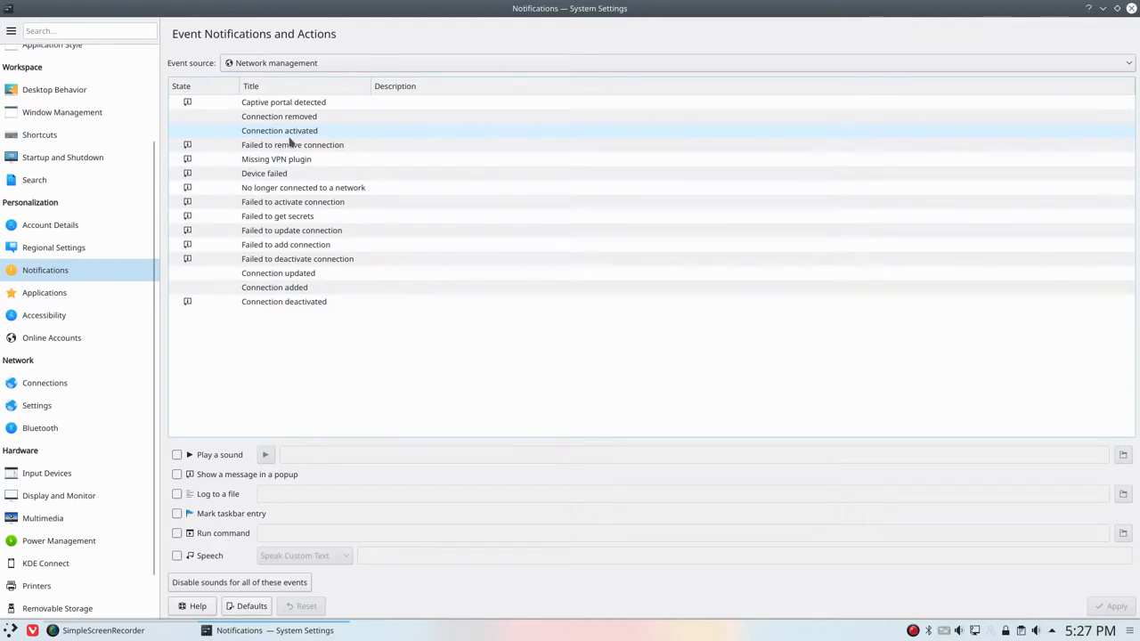
{"action": "mouse_move", "coordinate": [563, 219]}
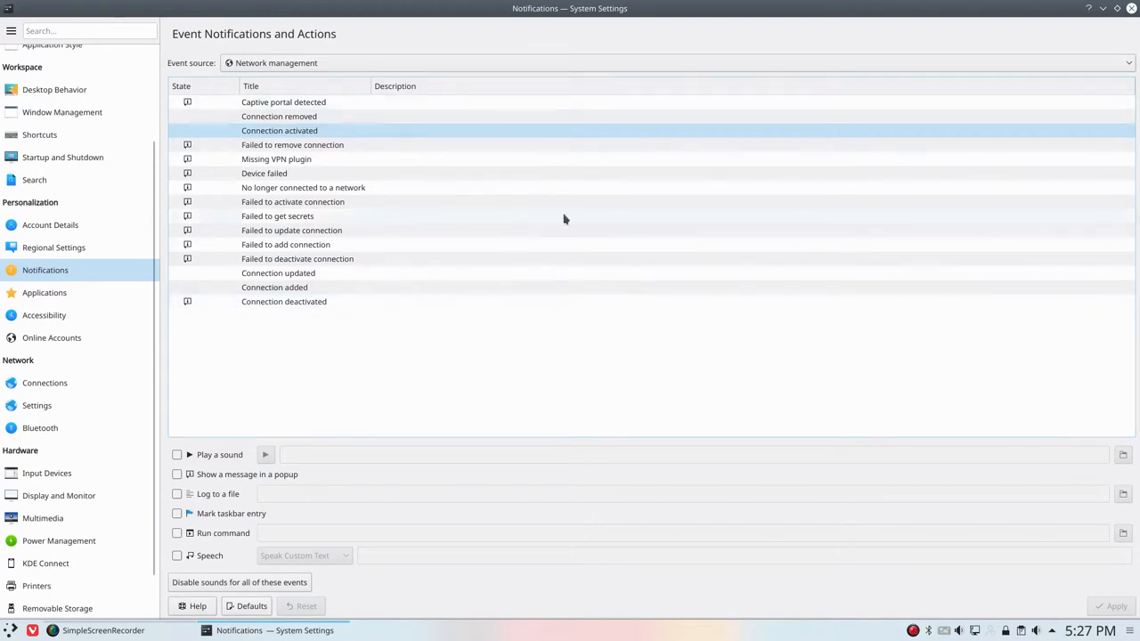